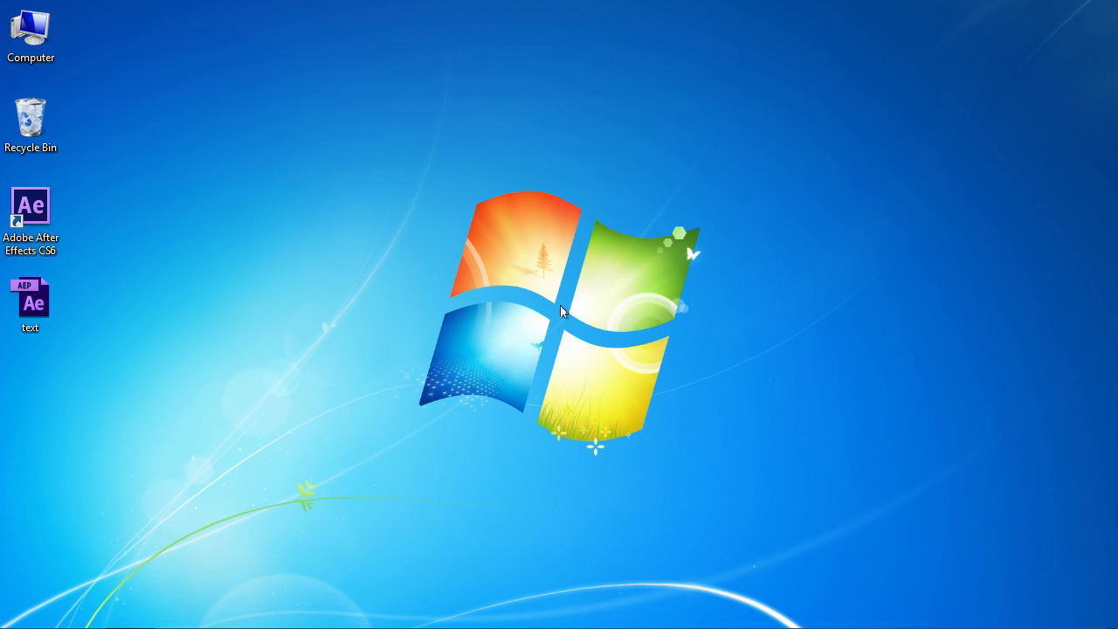
Step: Launch text.aep from the desktop so the 3D Text composition loads in After Effects
double_click(30, 303)
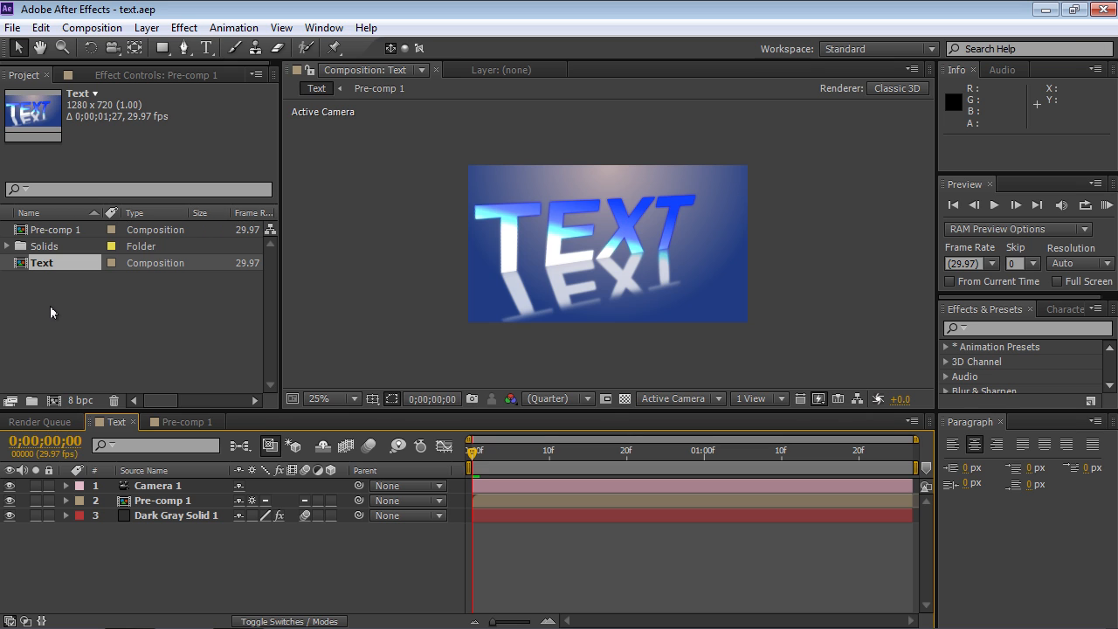
mouse_move(991, 264)
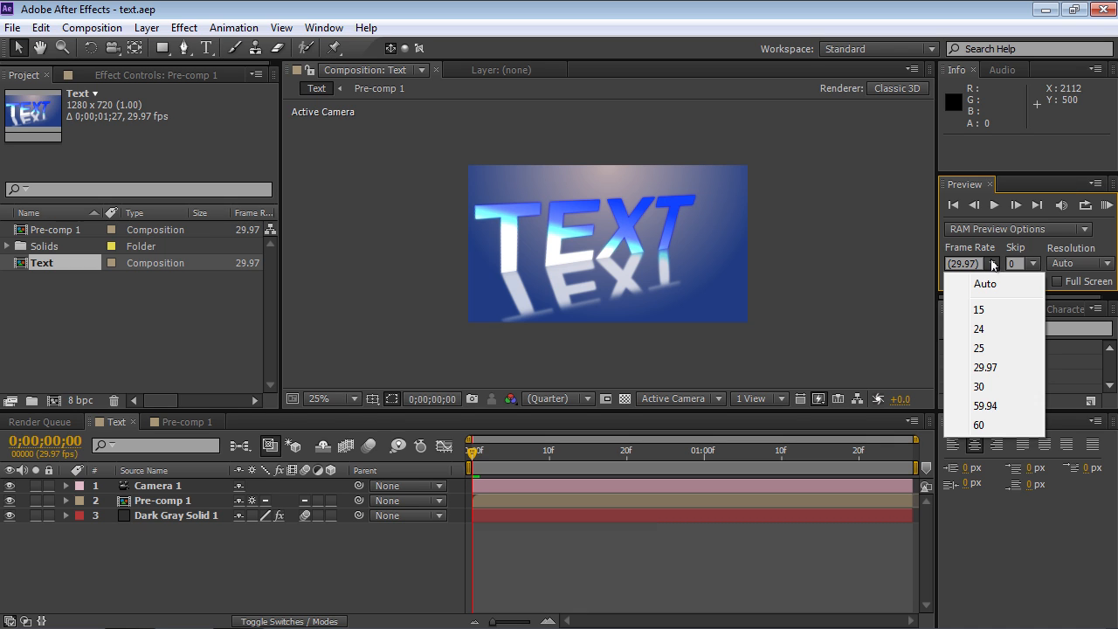
Step: Keep the Preview panel at 29.97 fps, skip 0 and Auto resolution, closing the frame-rate list
click(1107, 263)
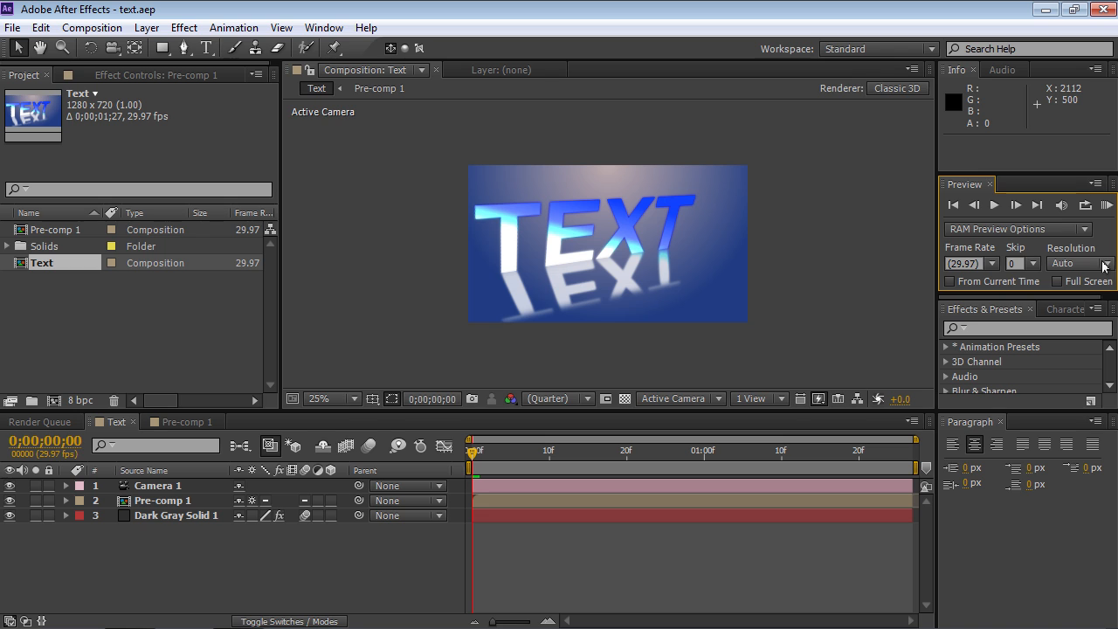
mouse_move(1085, 204)
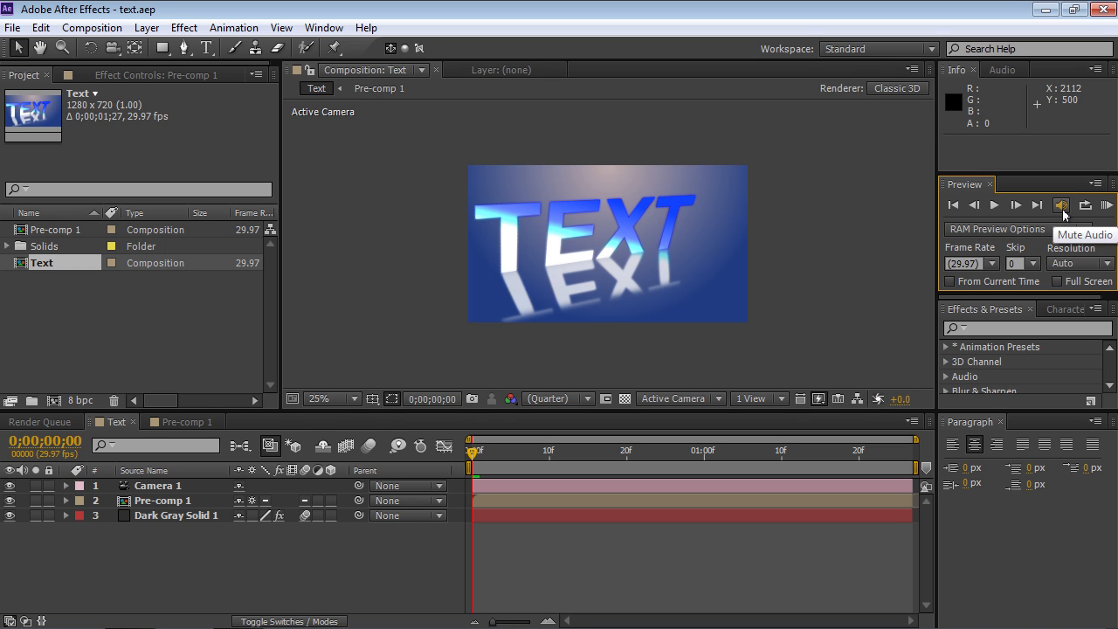
mouse_move(1038, 205)
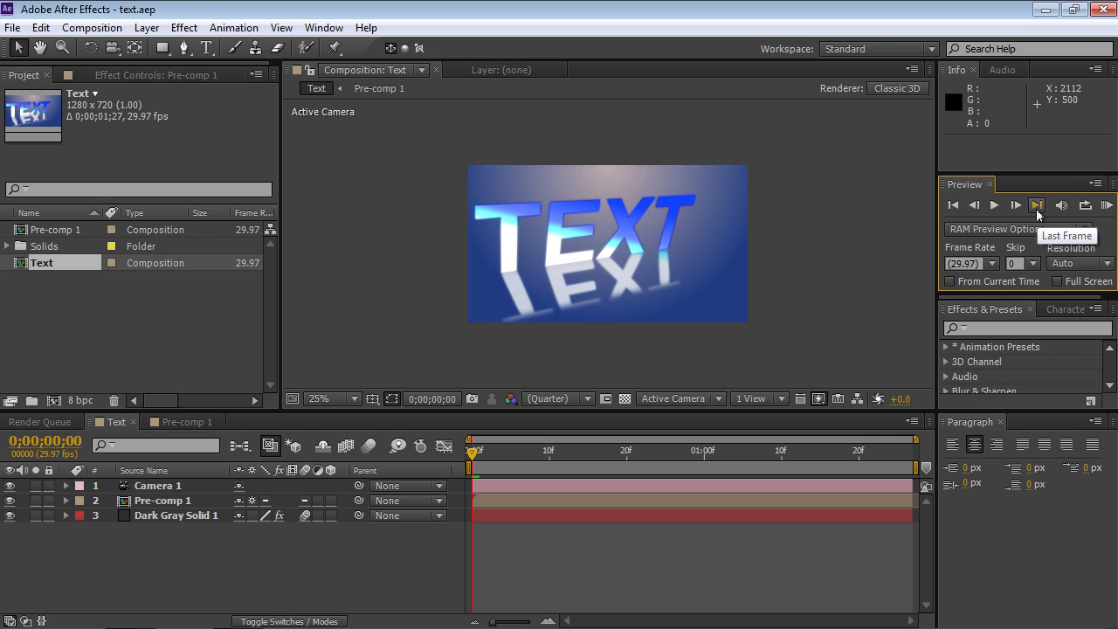
mouse_move(1015, 209)
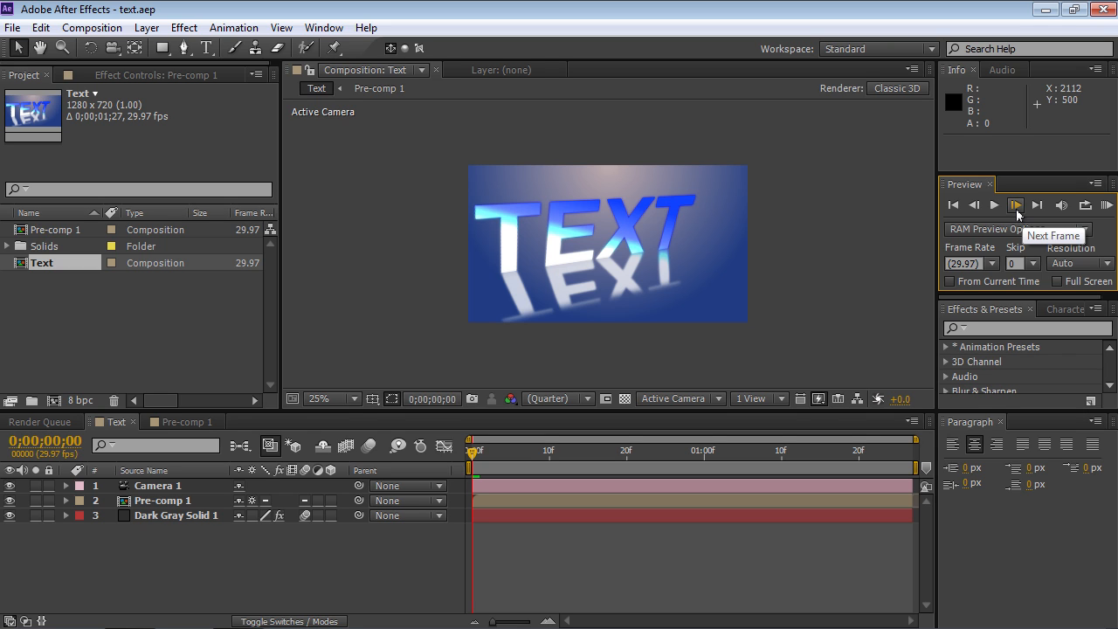
mouse_move(994, 204)
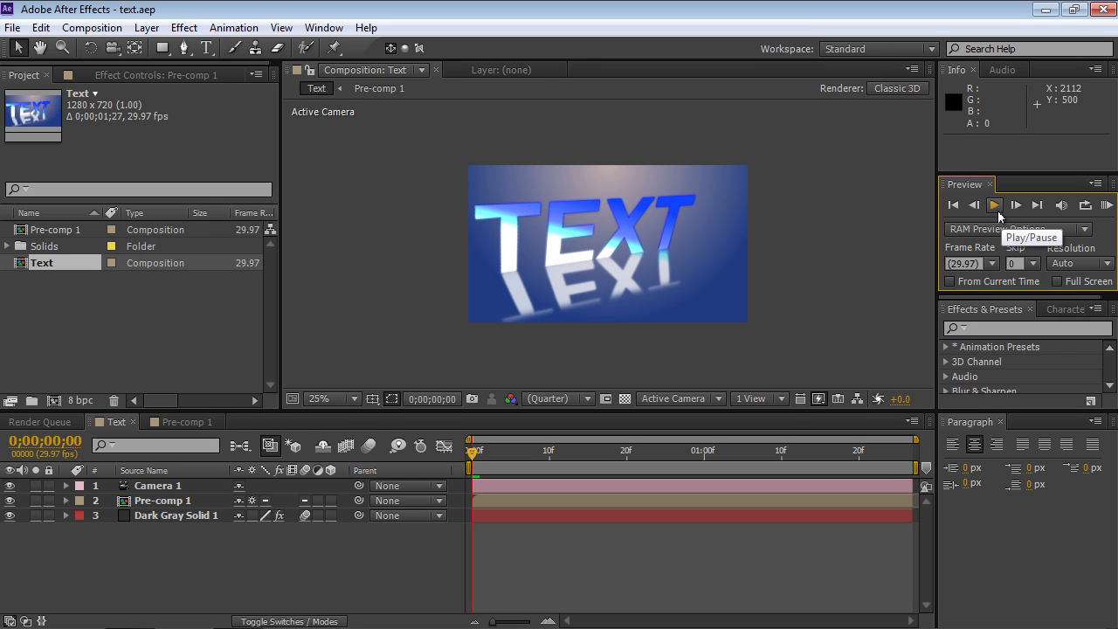
mouse_move(974, 205)
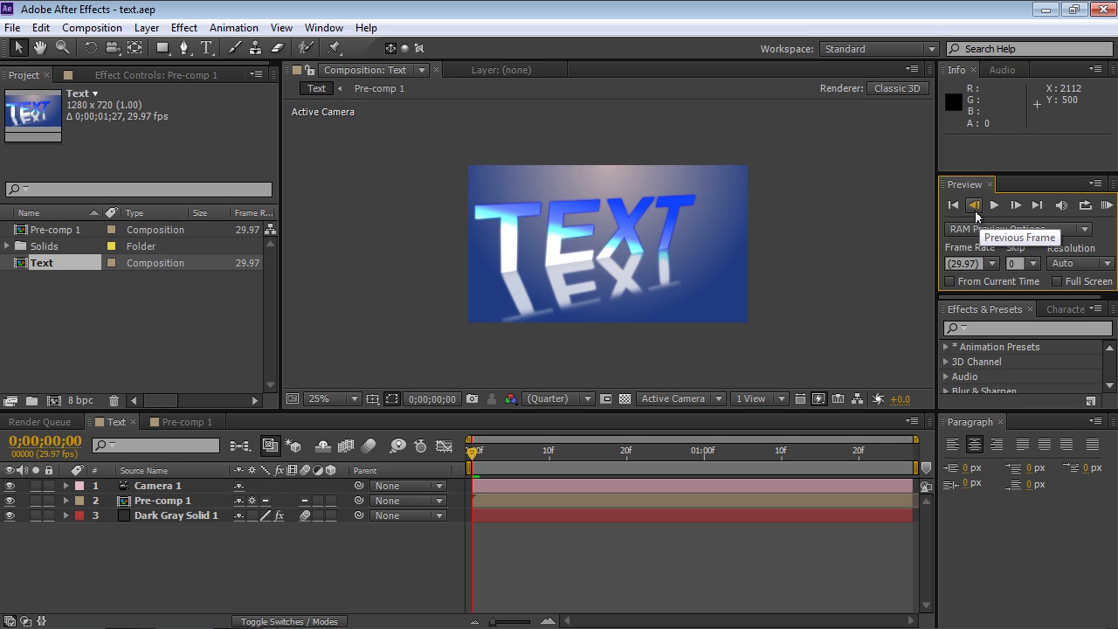
mouse_move(953, 204)
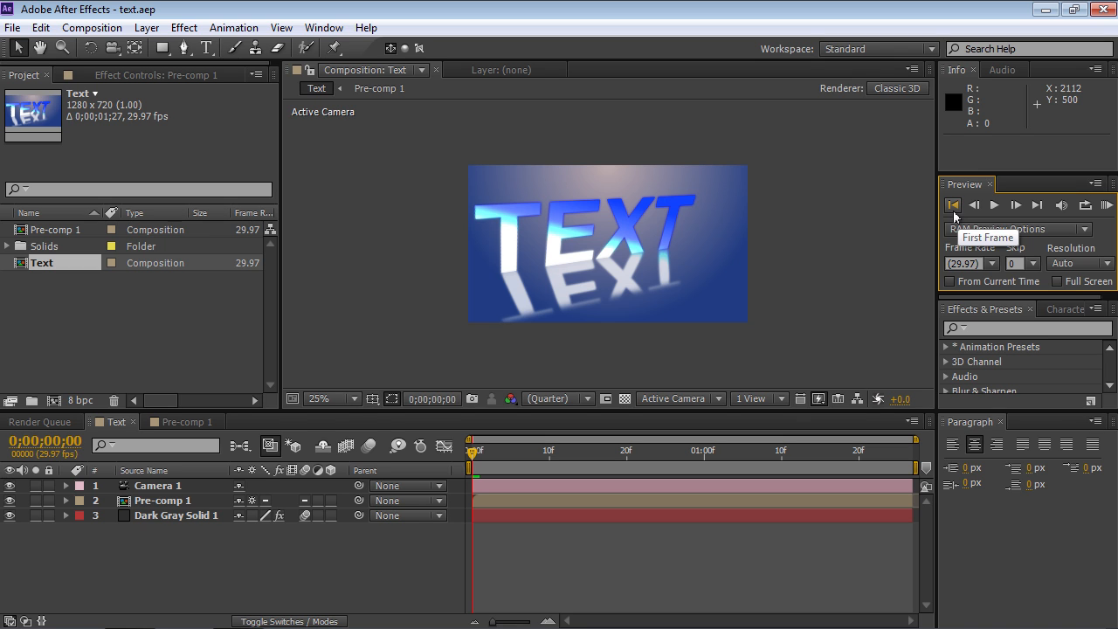
mouse_move(1106, 205)
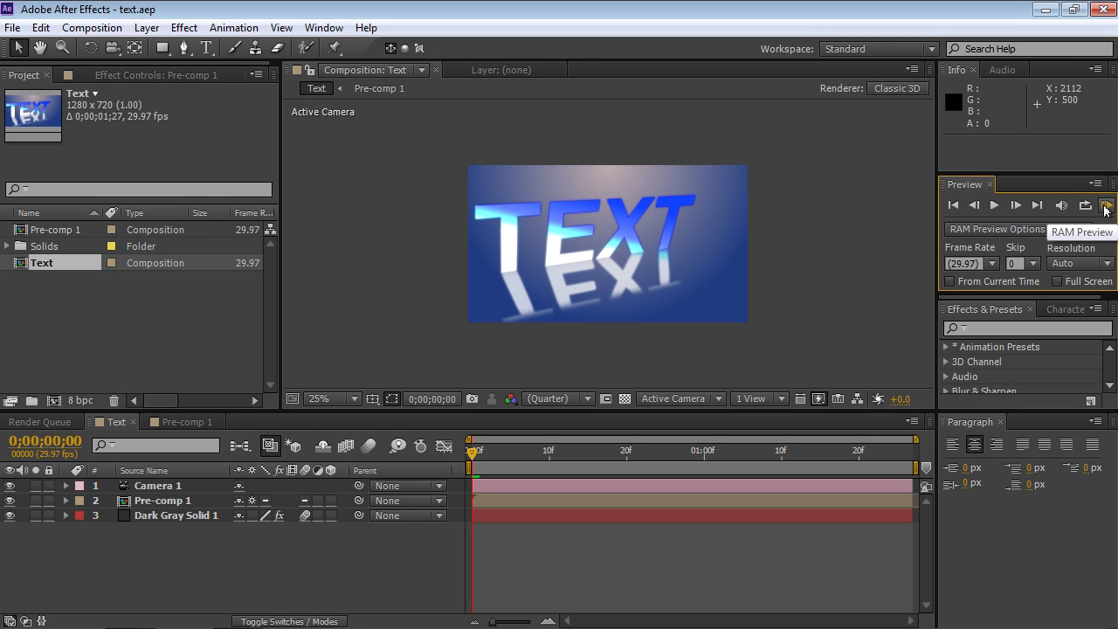
Step: Start a RAM Preview of the Text composition so frames cache along the timeline
click(1106, 204)
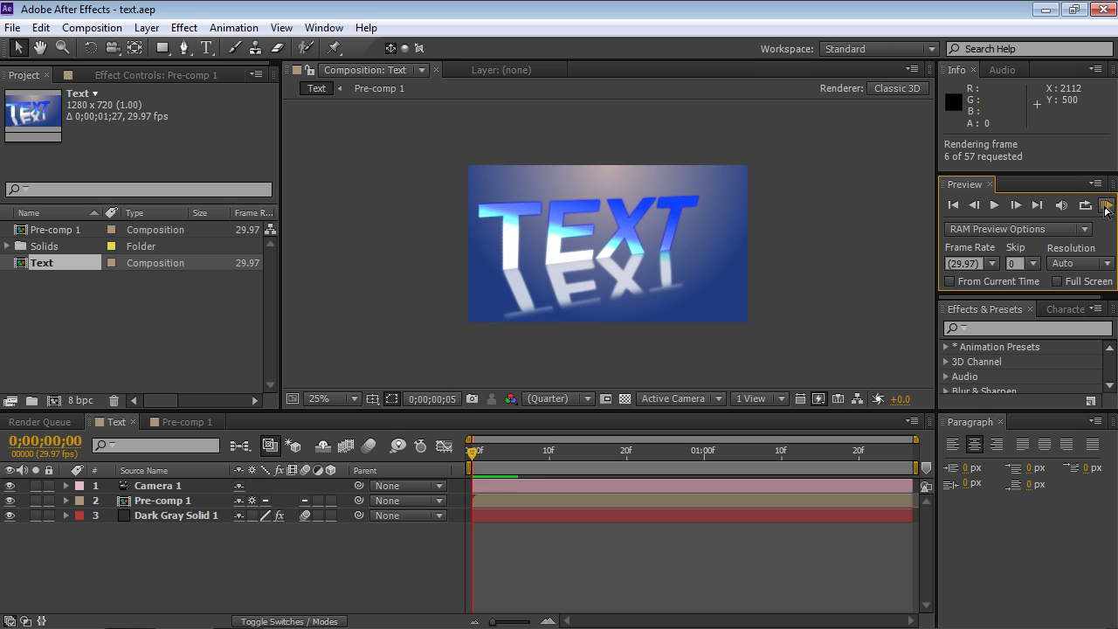
click(1106, 205)
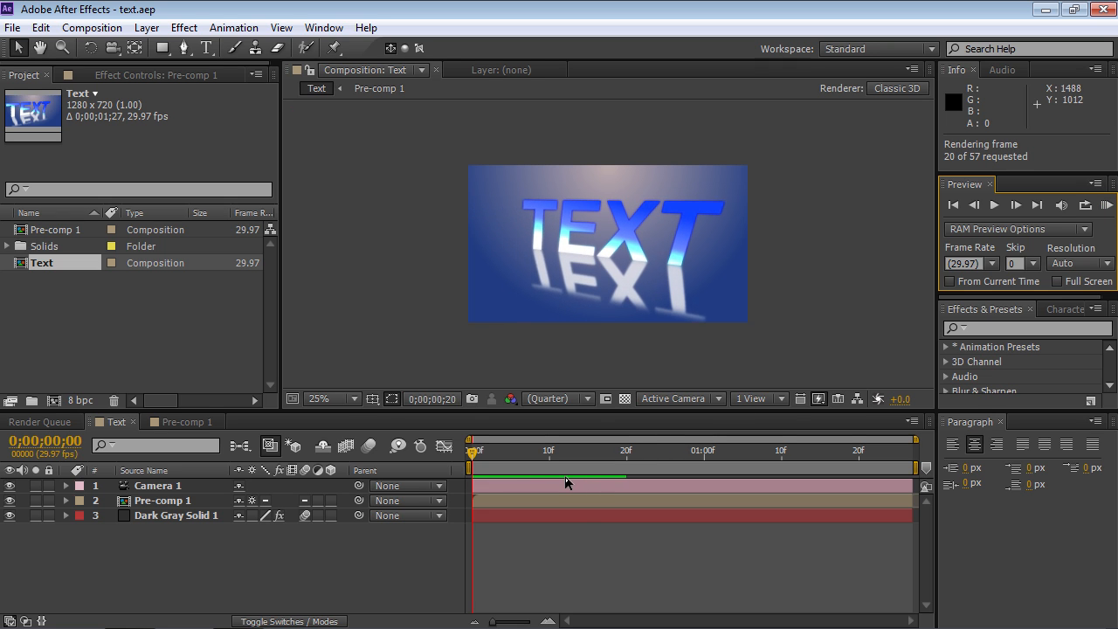